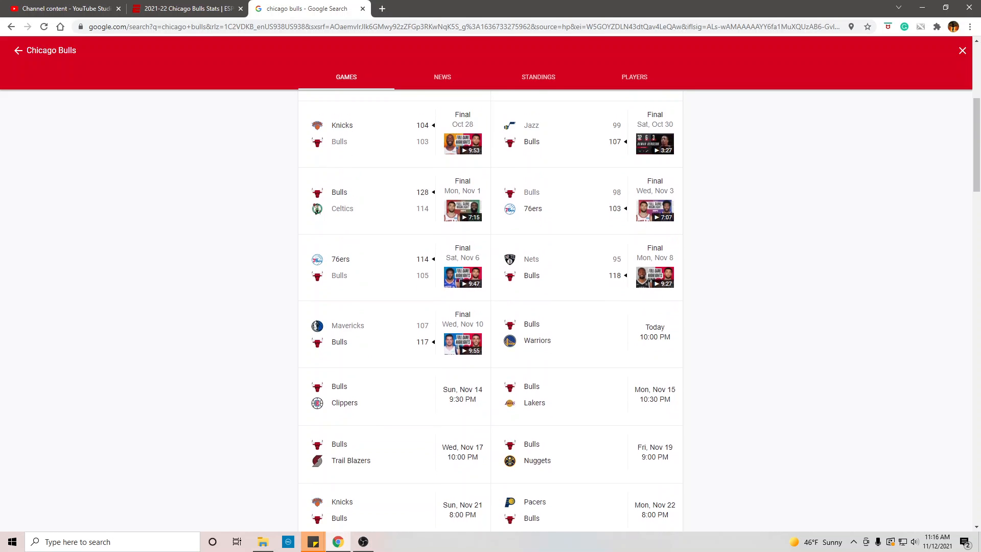
{"action": "scroll", "scroll_direction": "up", "scroll_amount": 3}
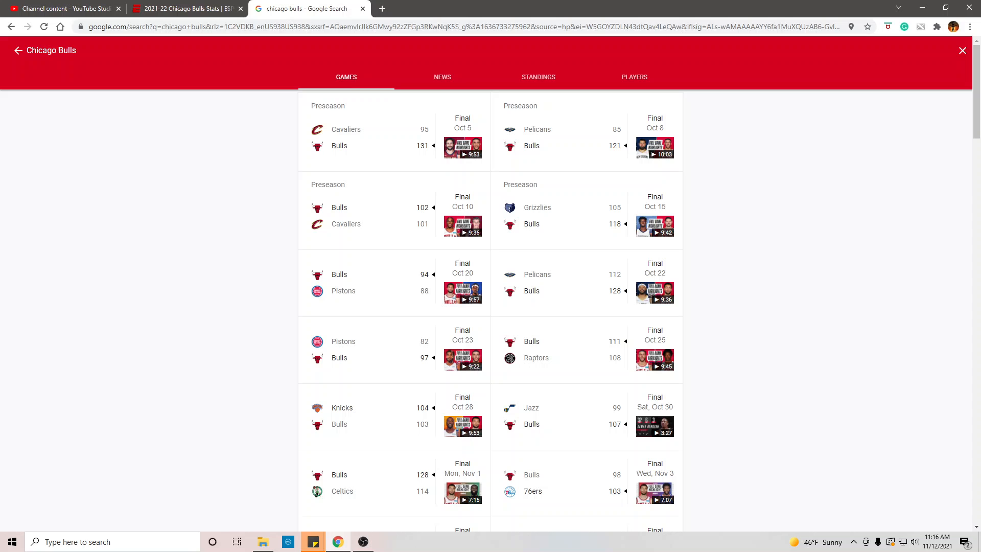
{"action": "scroll", "scroll_direction": "down", "scroll_amount": 3}
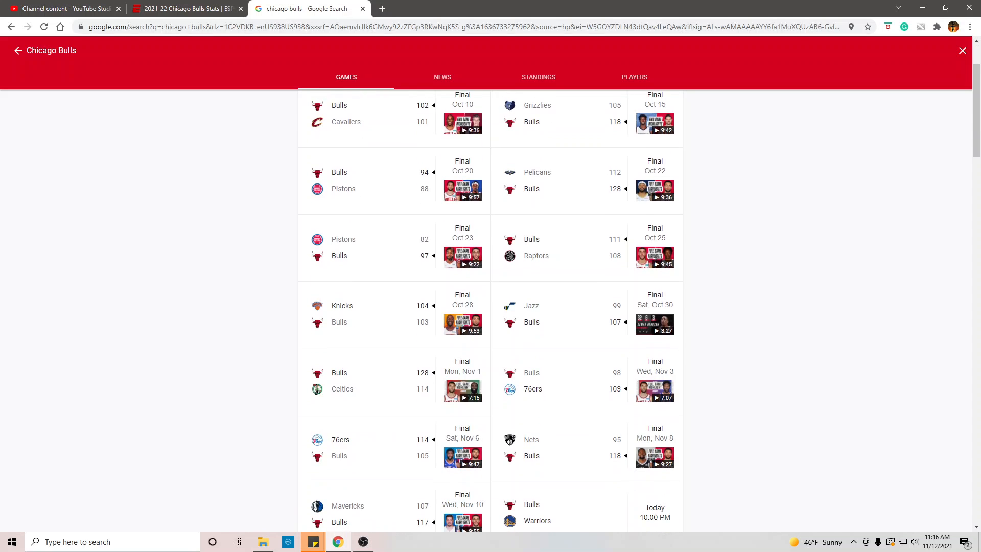
{"action": "scroll", "scroll_direction": "down", "scroll_amount": 3}
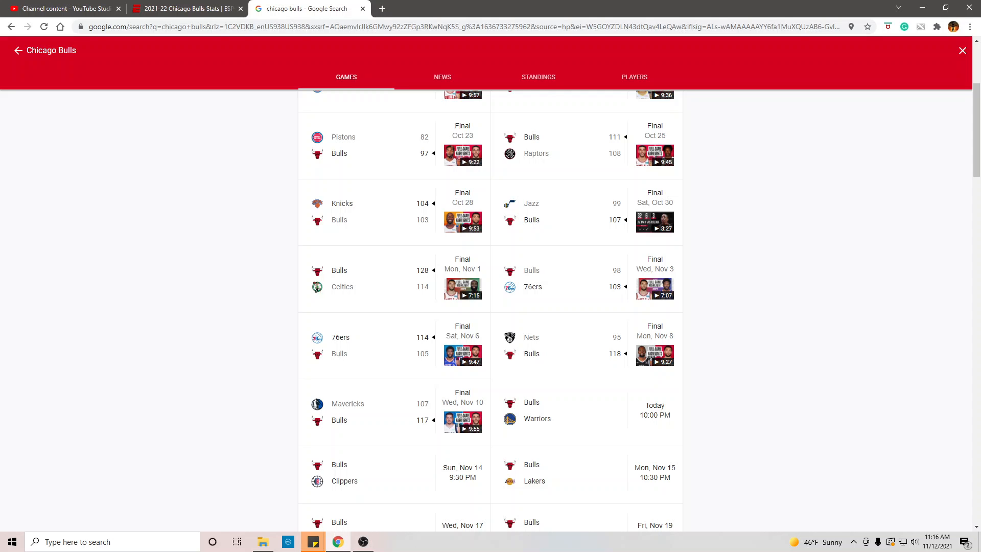
{"action": "scroll", "scroll_direction": "down", "scroll_amount": 3}
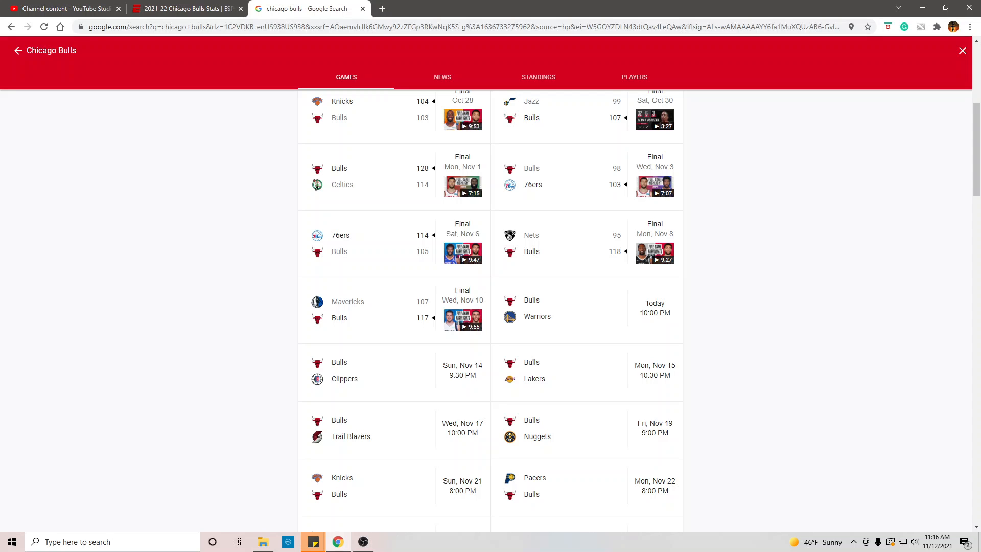
{"action": "scroll", "scroll_direction": "down", "scroll_amount": 3}
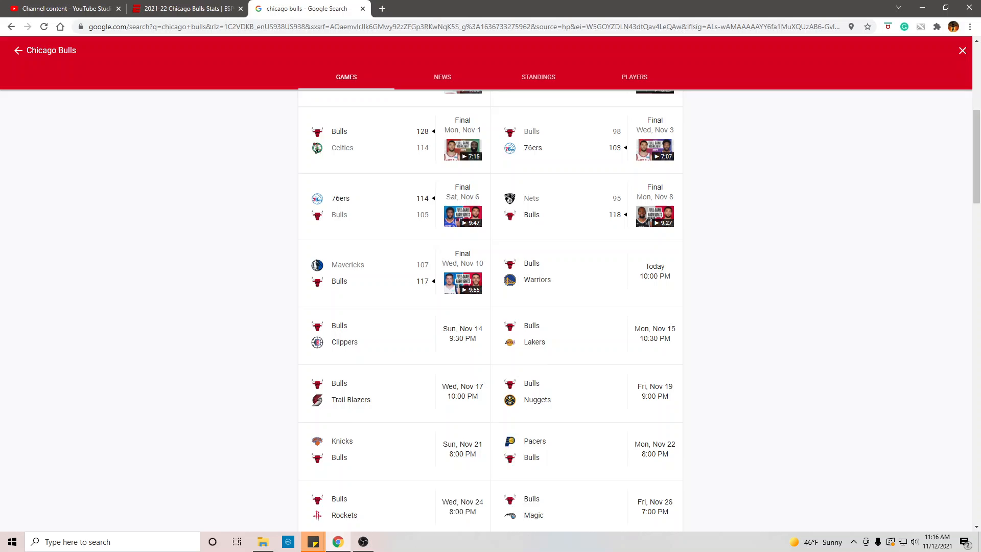
{"action": "scroll", "scroll_direction": "down", "scroll_amount": 3}
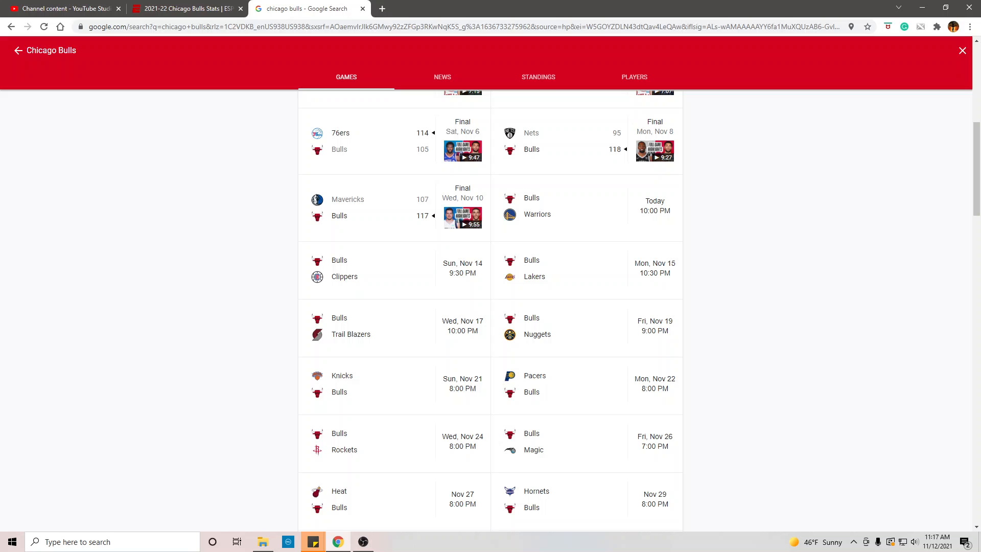
{"action": "left_click", "coordinate": [186, 8]}
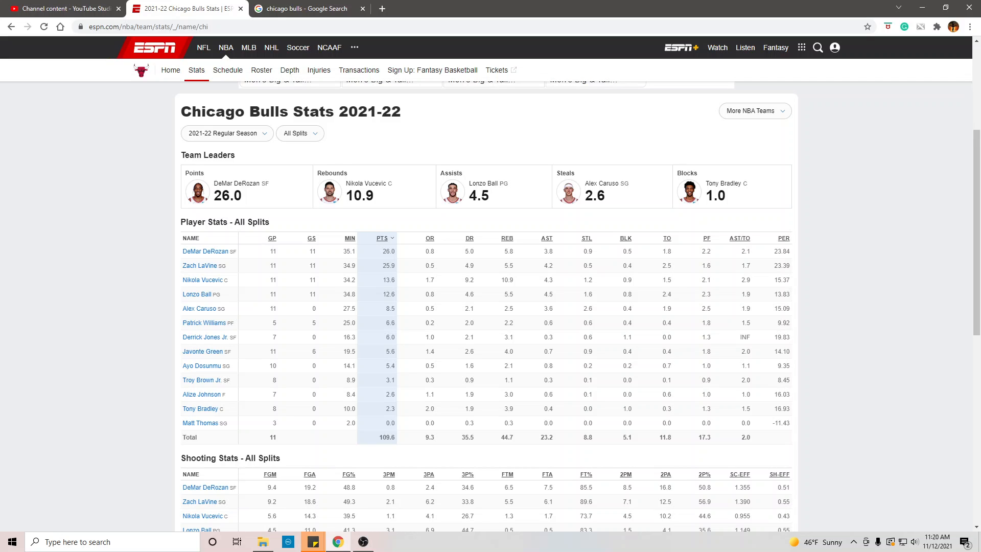
{"action": "mouse_move", "coordinate": [358, 70]}
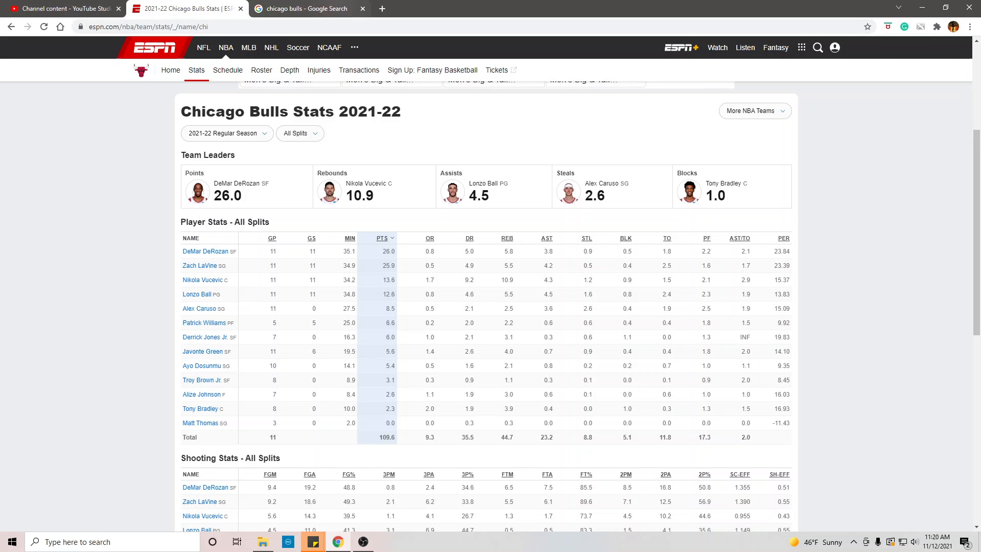
{"action": "left_click", "coordinate": [306, 8]}
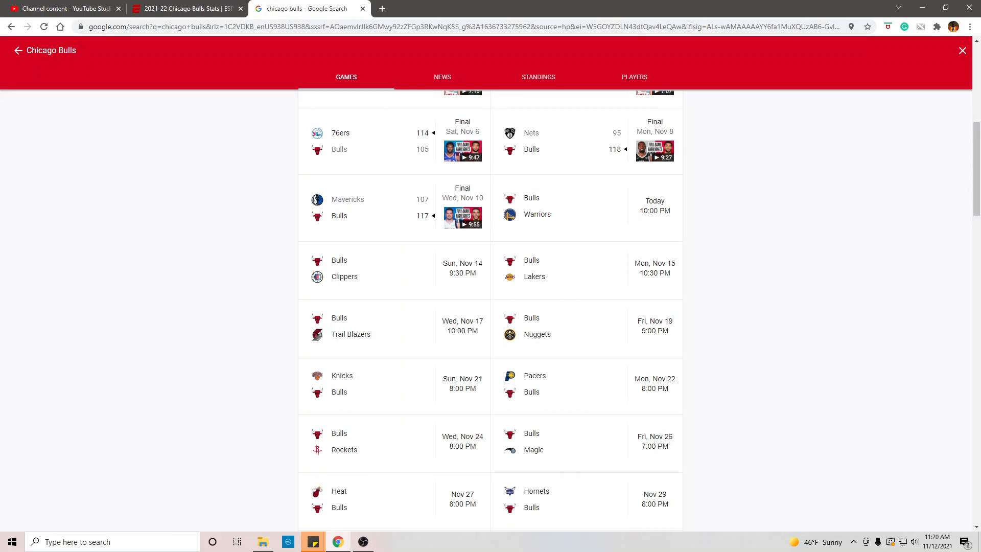